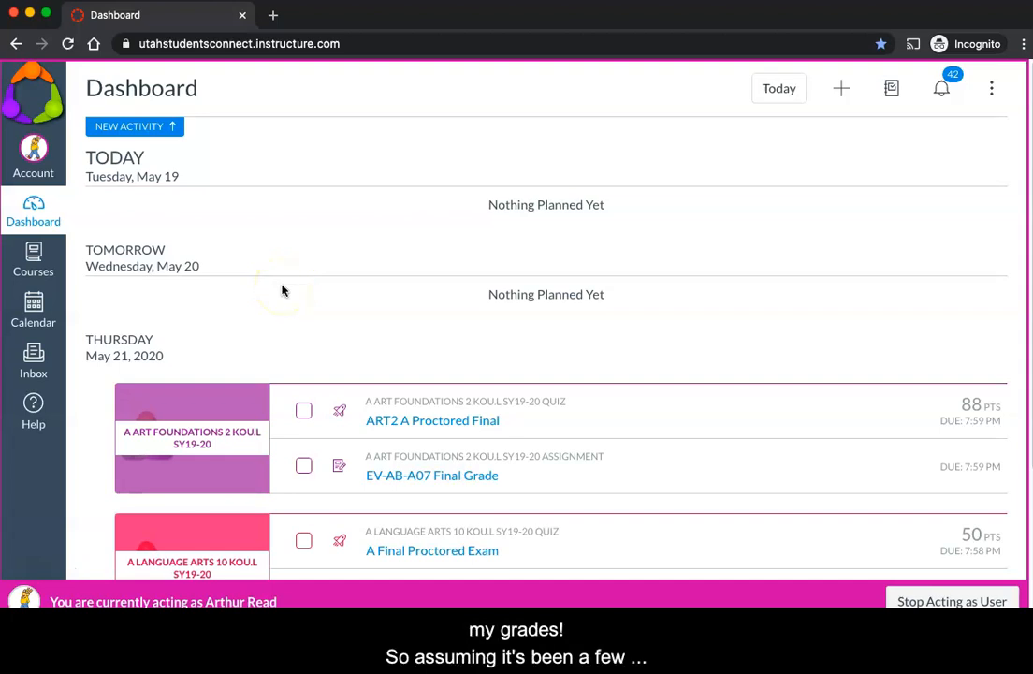
pyautogui.moveTo(34, 260)
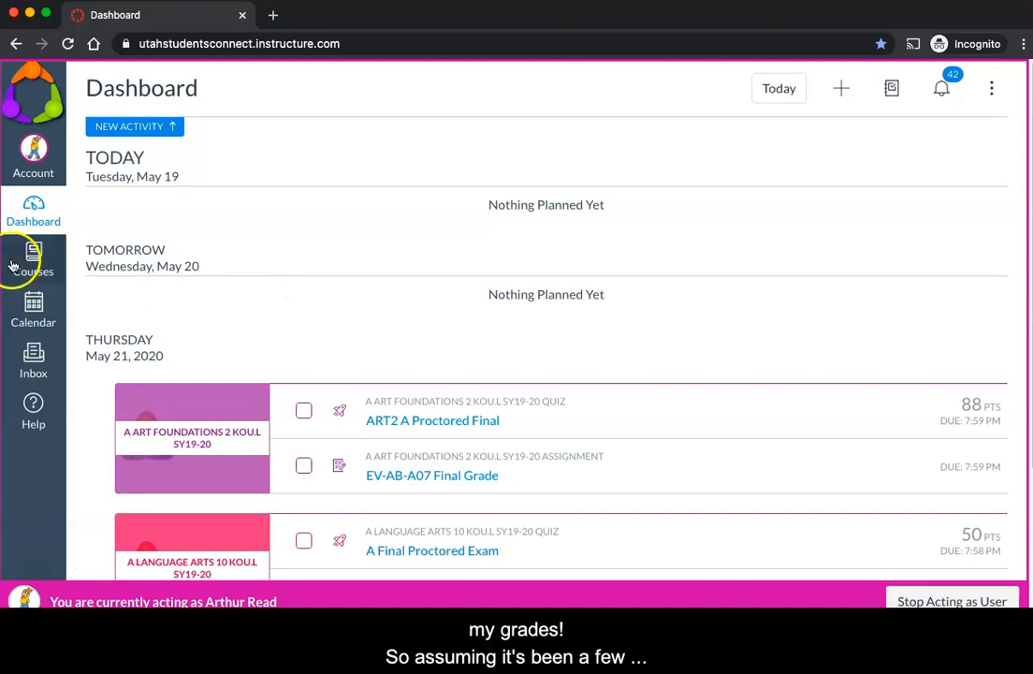
# Step: Go from Courses into A Art Foundations 2 Kou.L SY19-20 and bring up its Grades page
pyautogui.click(34, 260)
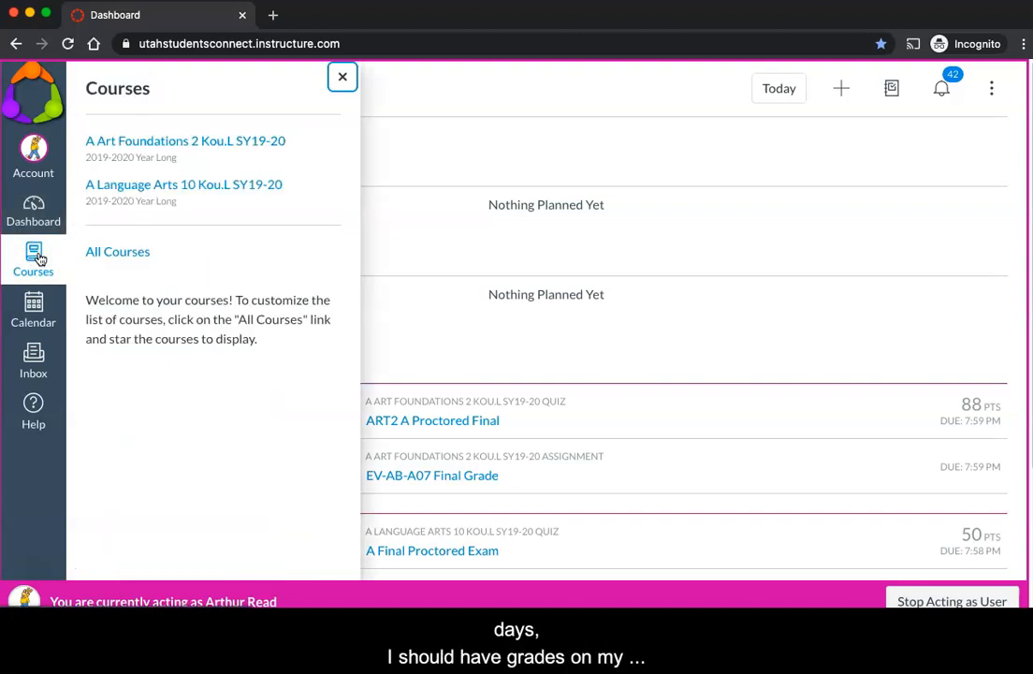
pyautogui.moveTo(225, 146)
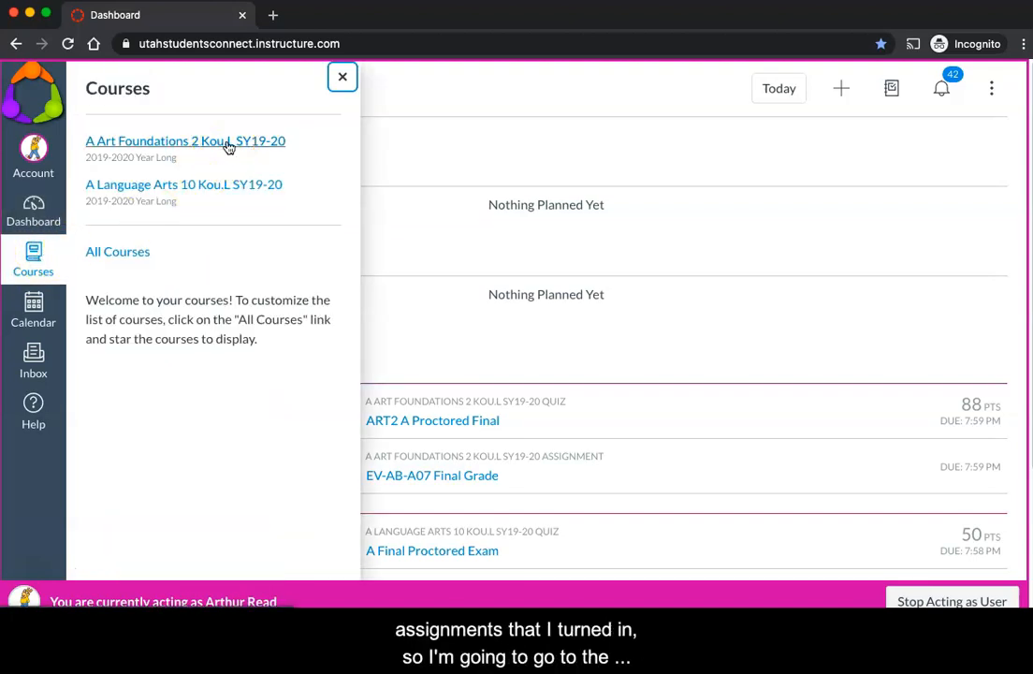
pyautogui.click(185, 140)
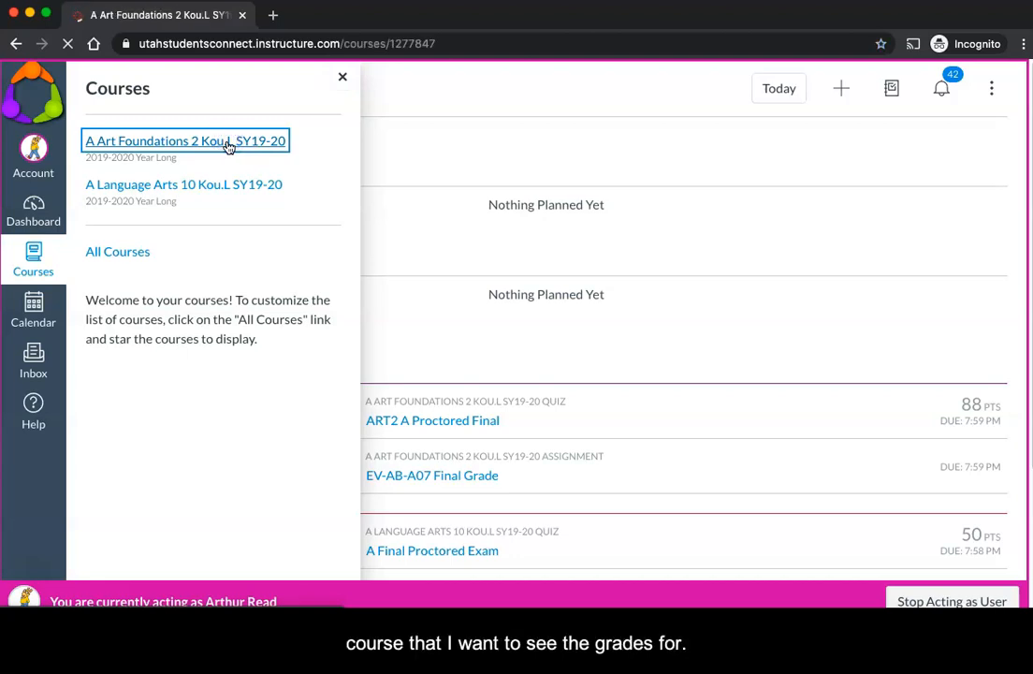
pyautogui.click(183, 138)
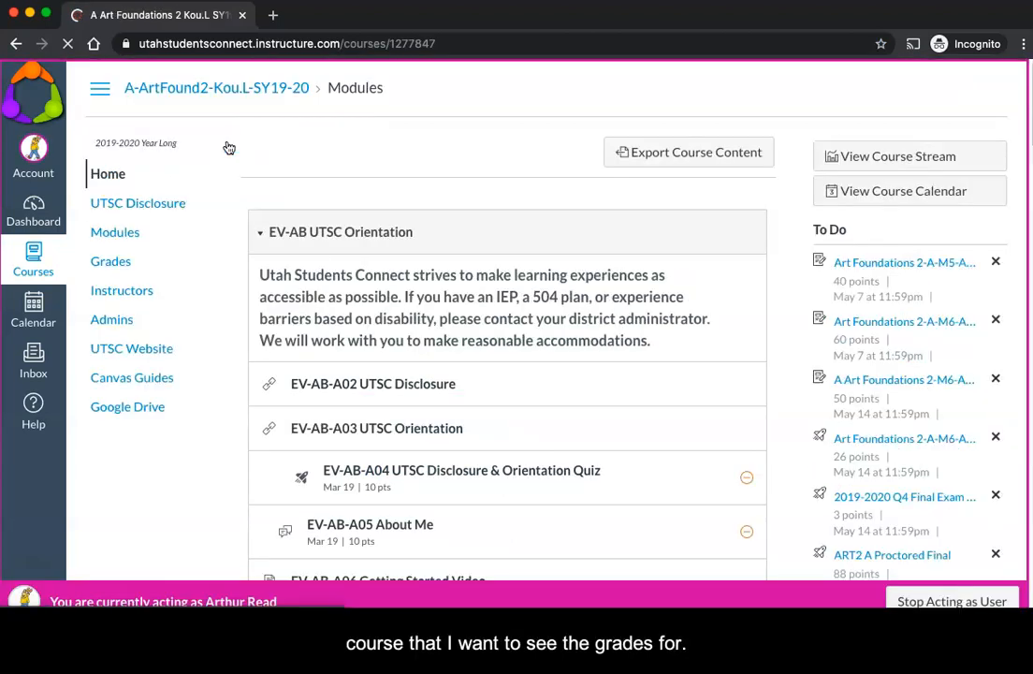
pyautogui.click(111, 262)
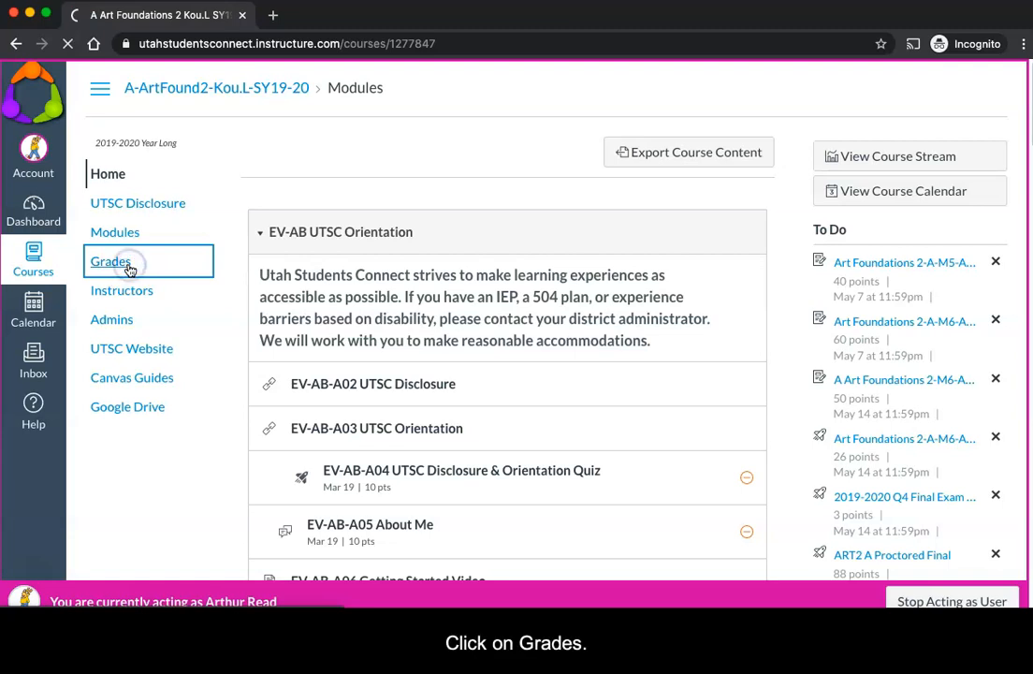
pyautogui.click(110, 263)
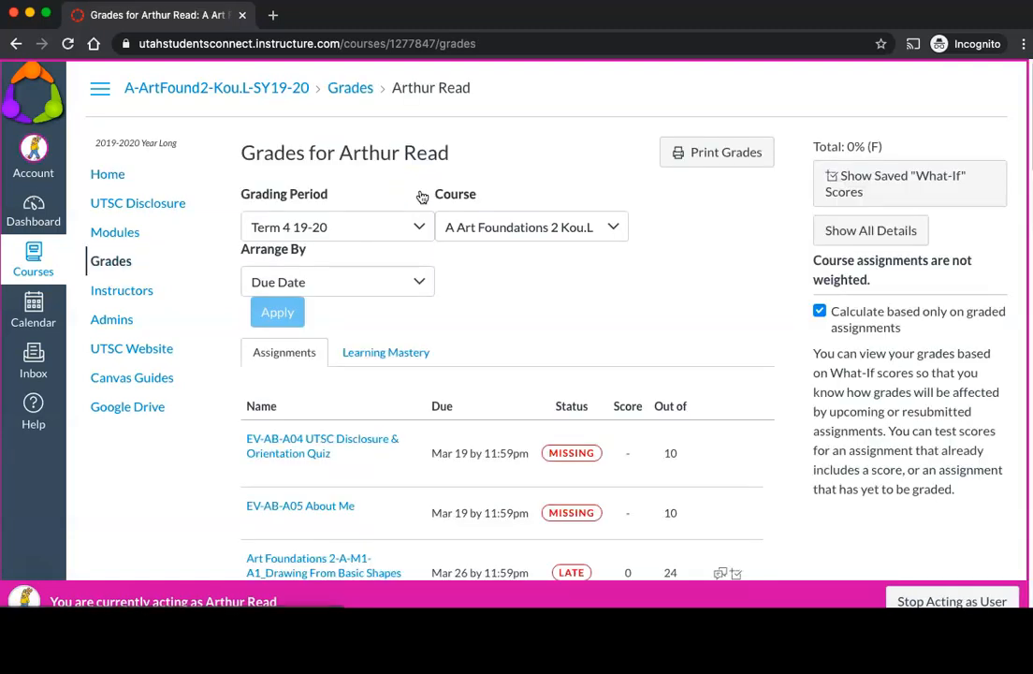
# Step: Expand the teacher's comment beside Art Foundations 2-A-M1-A1_Drawing From Basic Shapes in the grades list
pyautogui.scroll(-3)
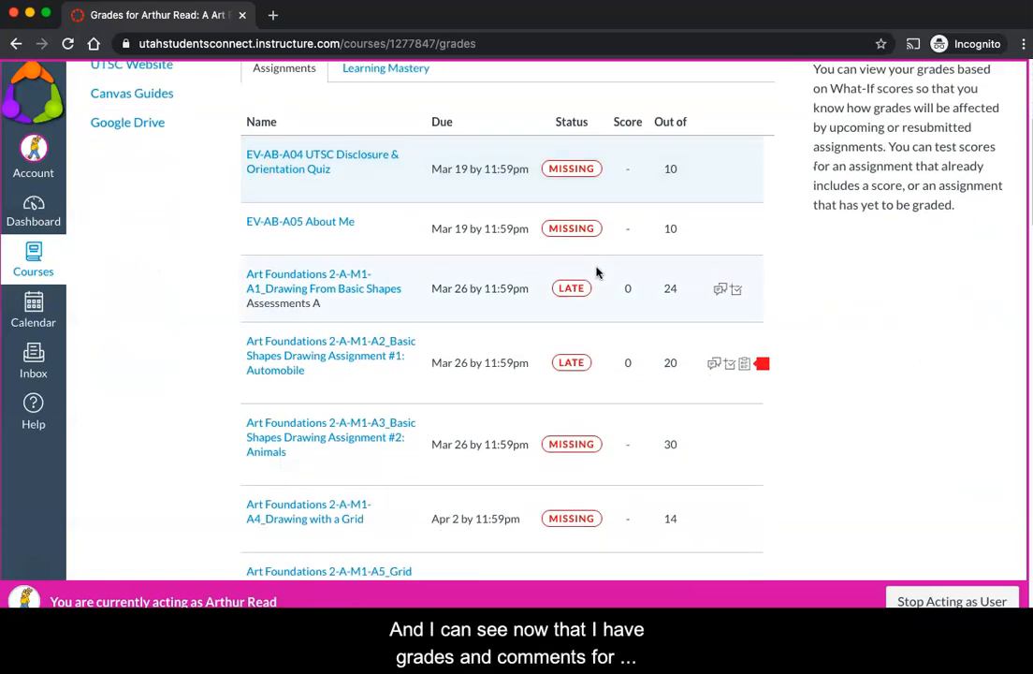
pyautogui.moveTo(833, 284)
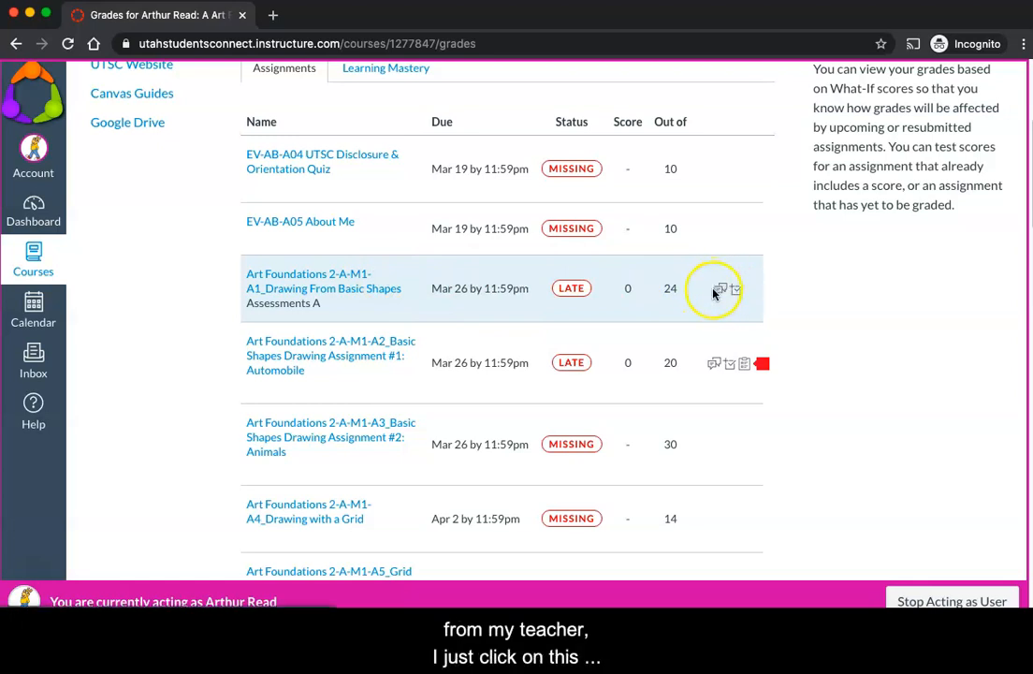
pyautogui.click(719, 288)
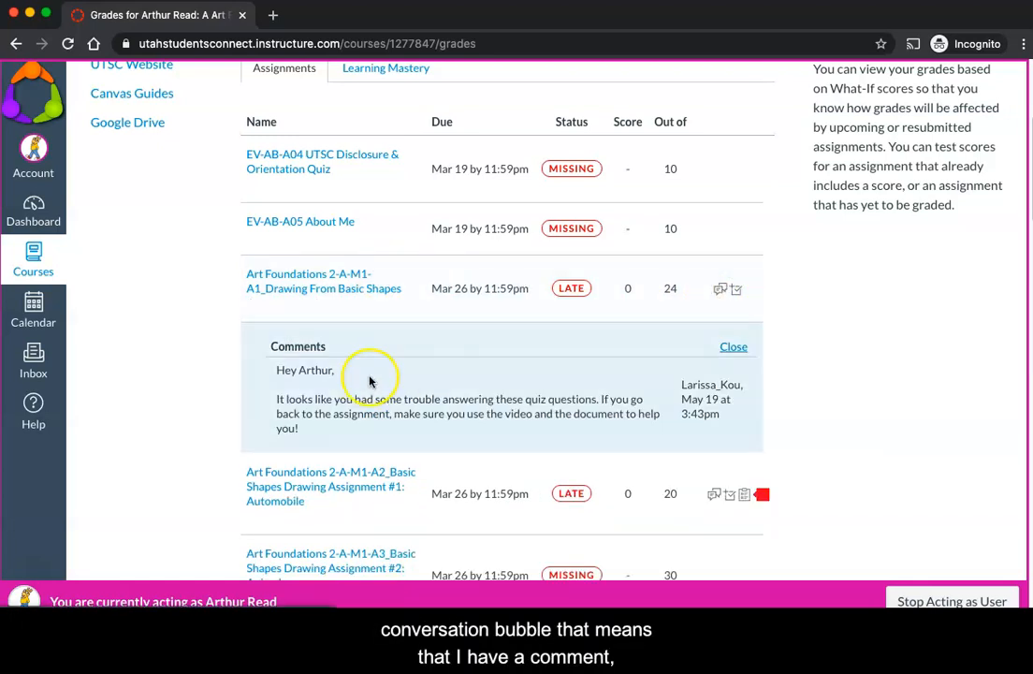
pyautogui.scroll(-3)
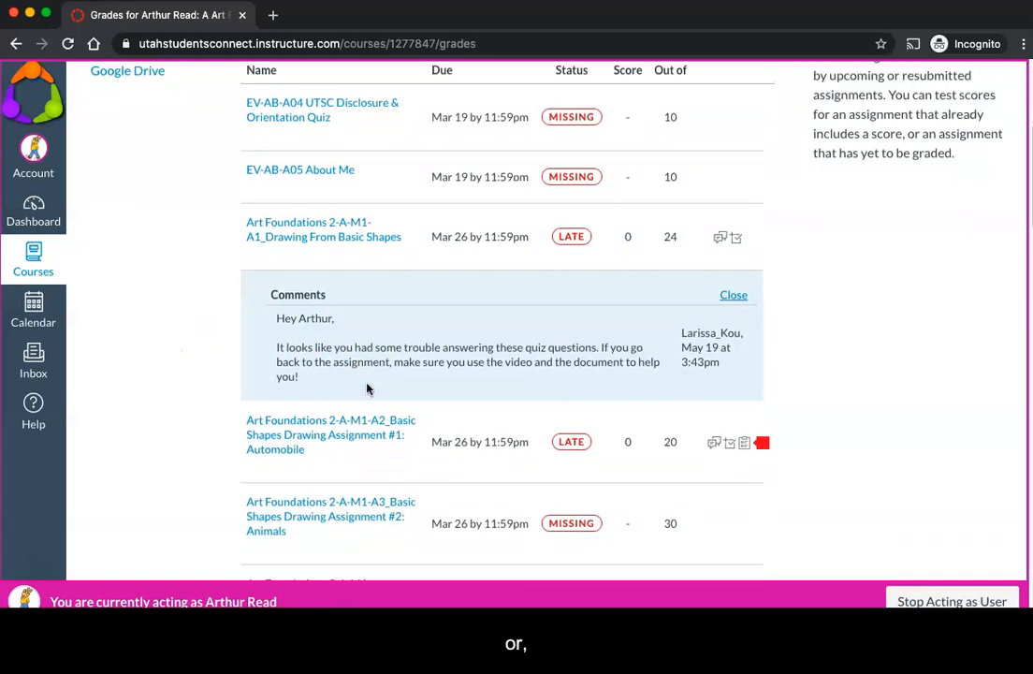
pyautogui.scroll(-3)
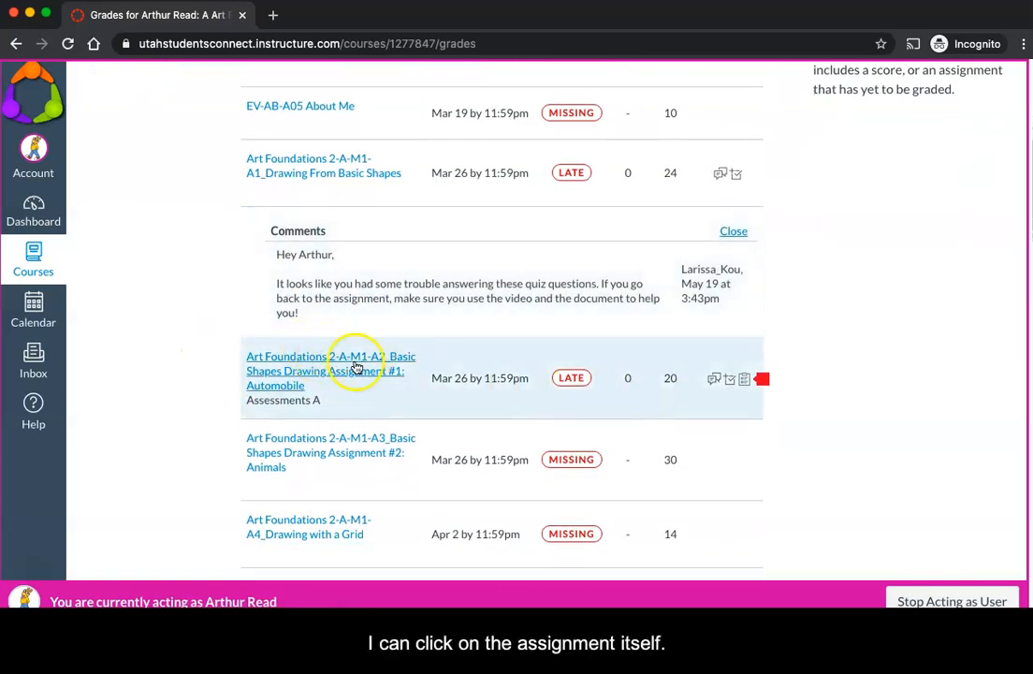
# Step: View the Automobile assignment's submission details and review its grading rubric criteria
pyautogui.click(329, 370)
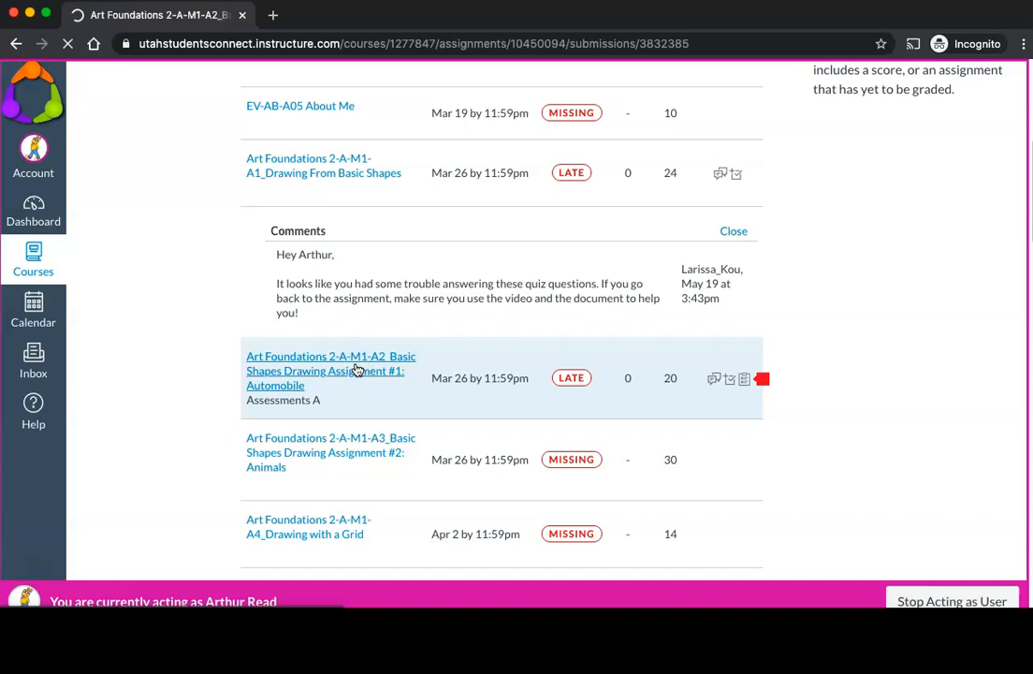
pyautogui.click(330, 371)
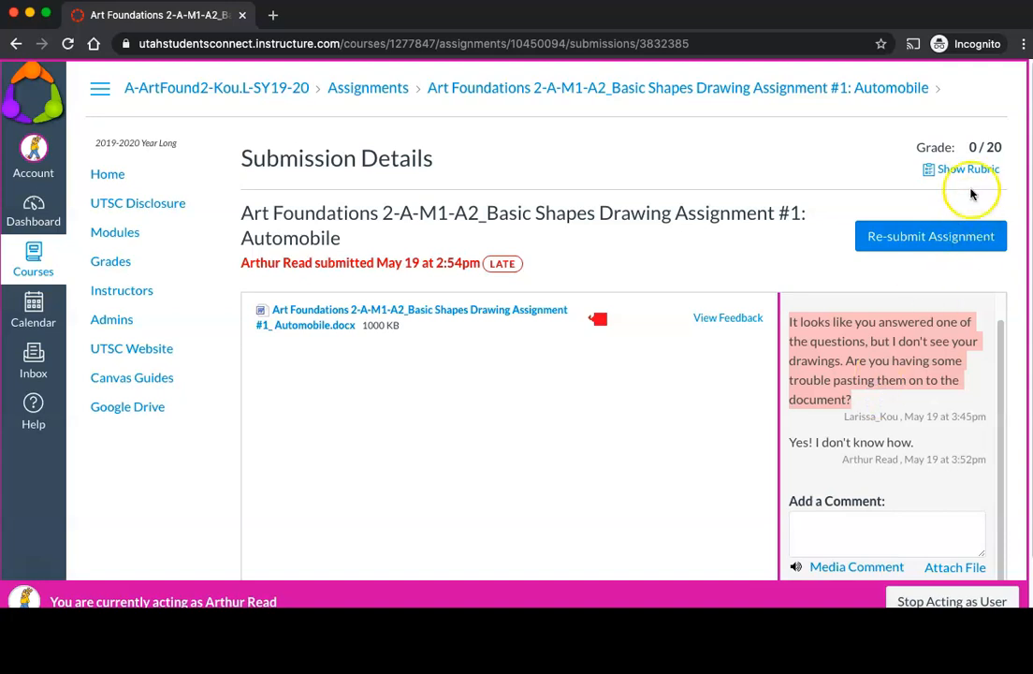
pyautogui.click(966, 168)
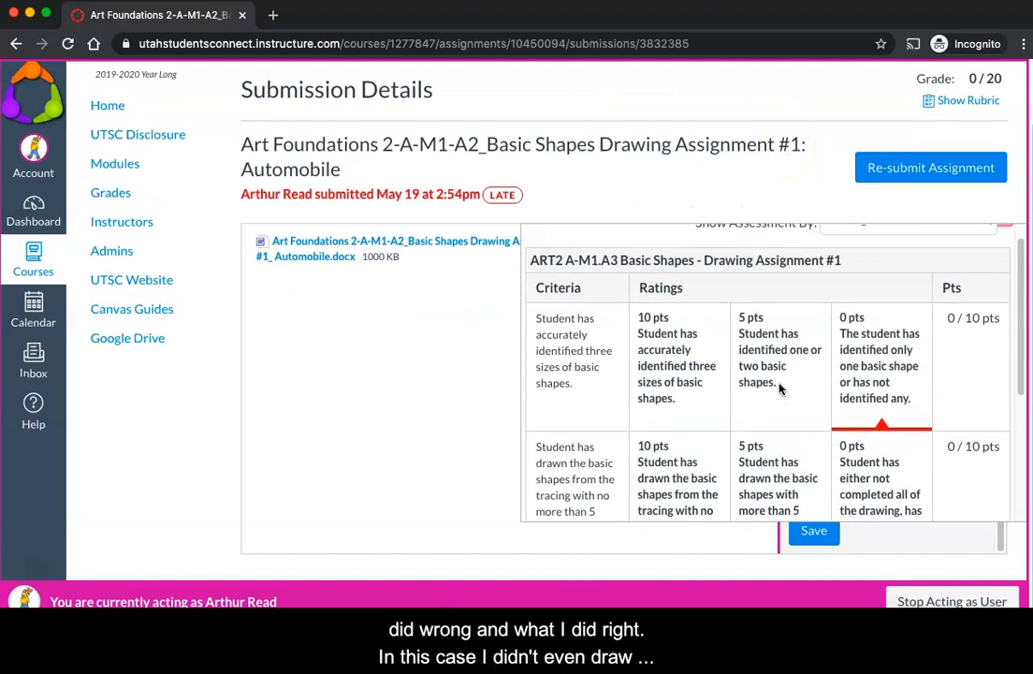
pyautogui.scroll(-3)
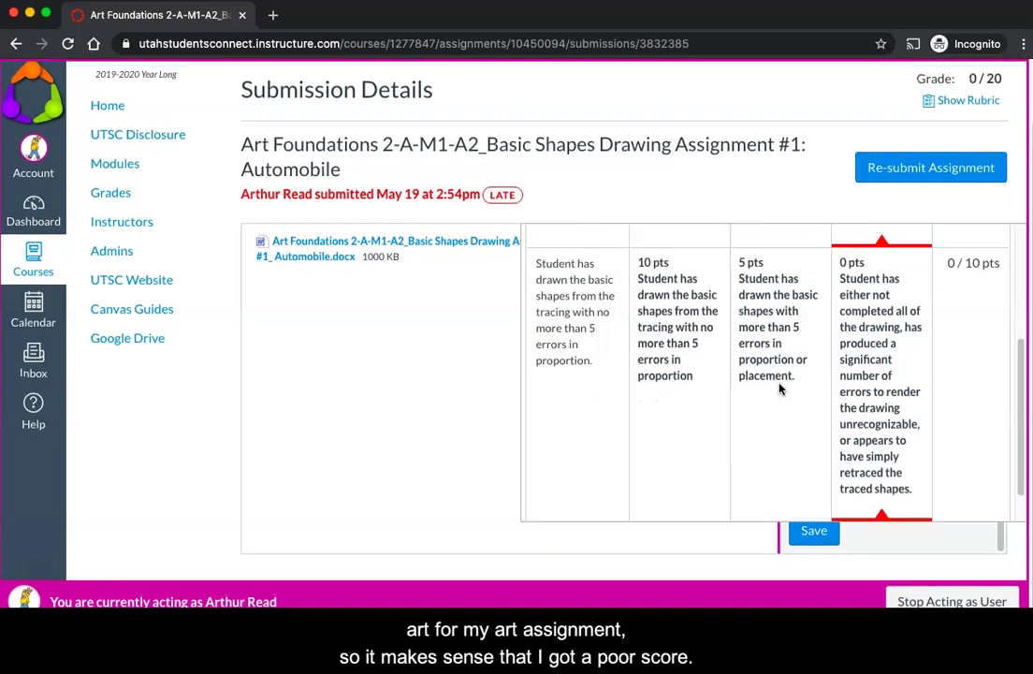
pyautogui.scroll(3)
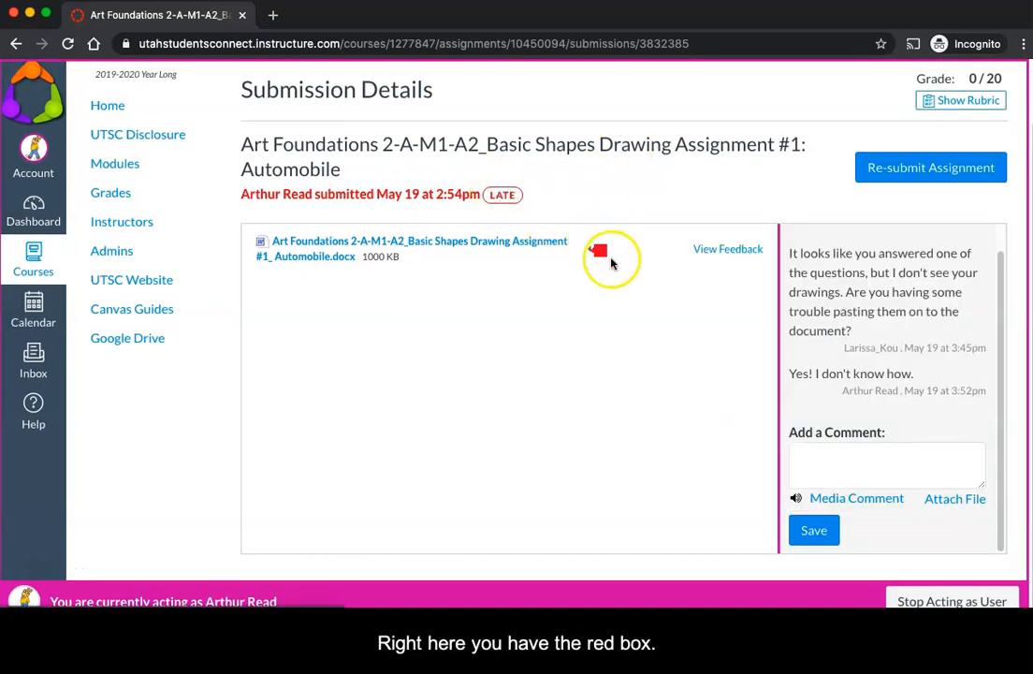
# Step: Review the Unicheck similarity report showing 93.1% matches, dismissing the Welcome tour first
pyautogui.click(599, 251)
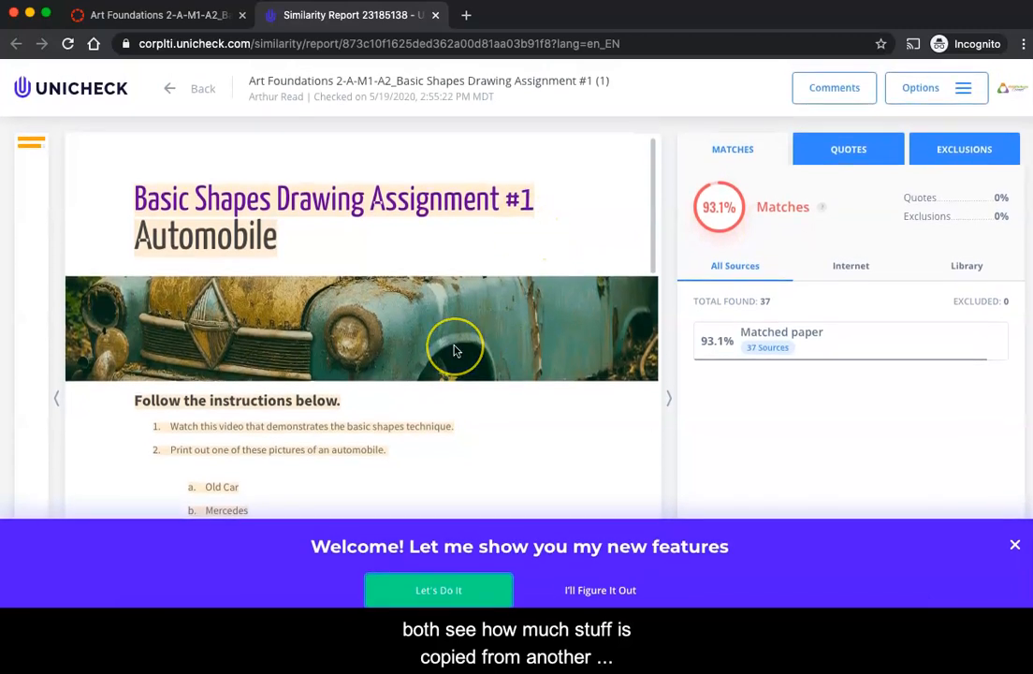
pyautogui.moveTo(1015, 543)
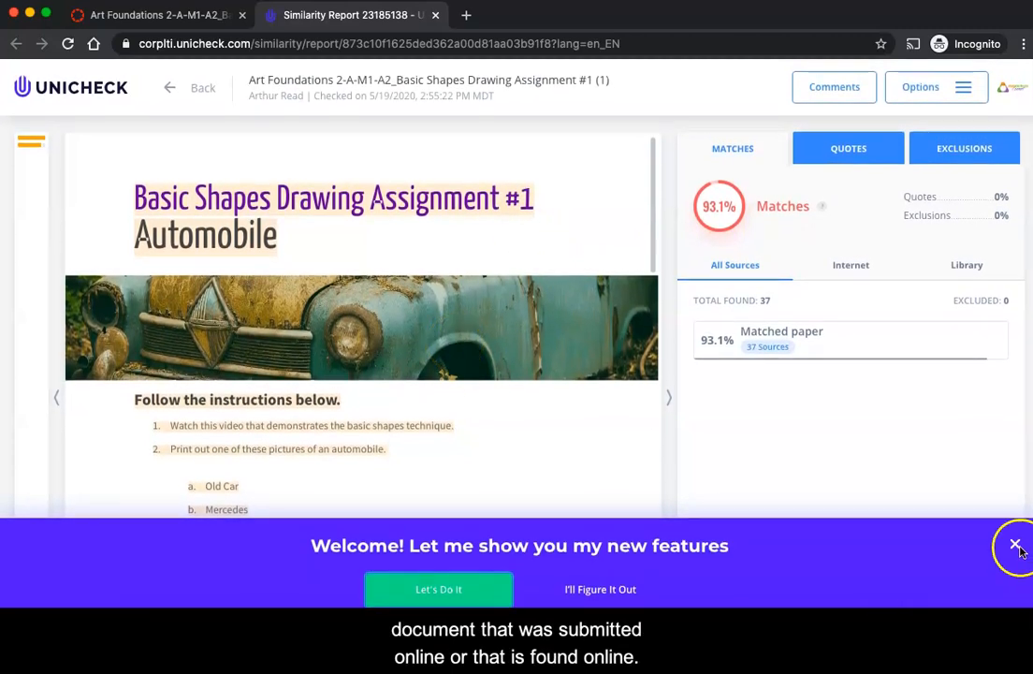
pyautogui.click(1014, 543)
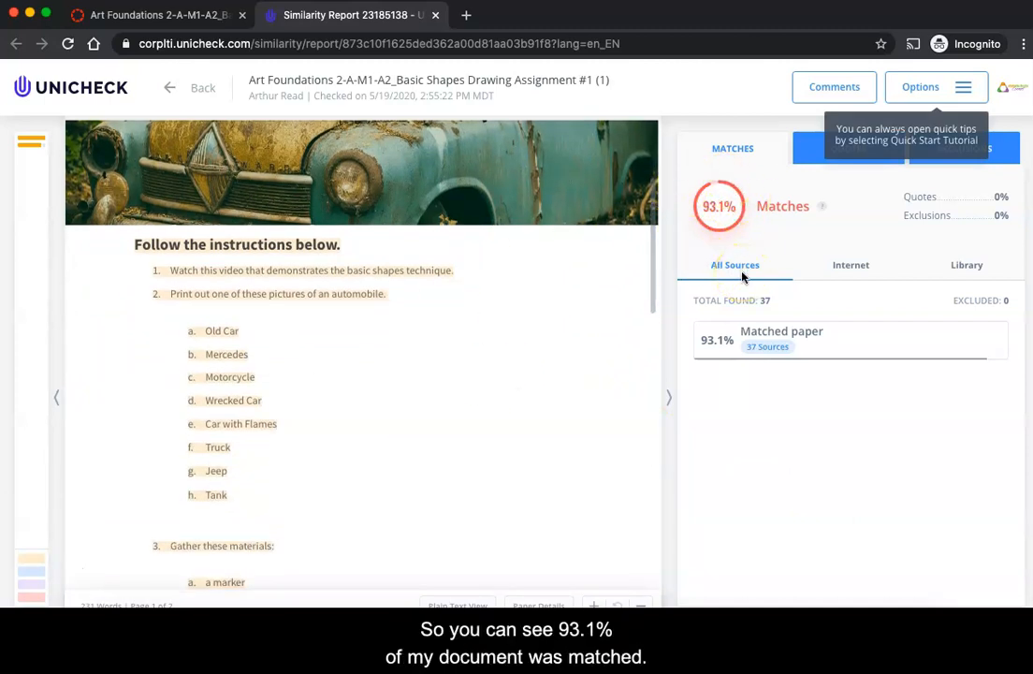
pyautogui.scroll(-3)
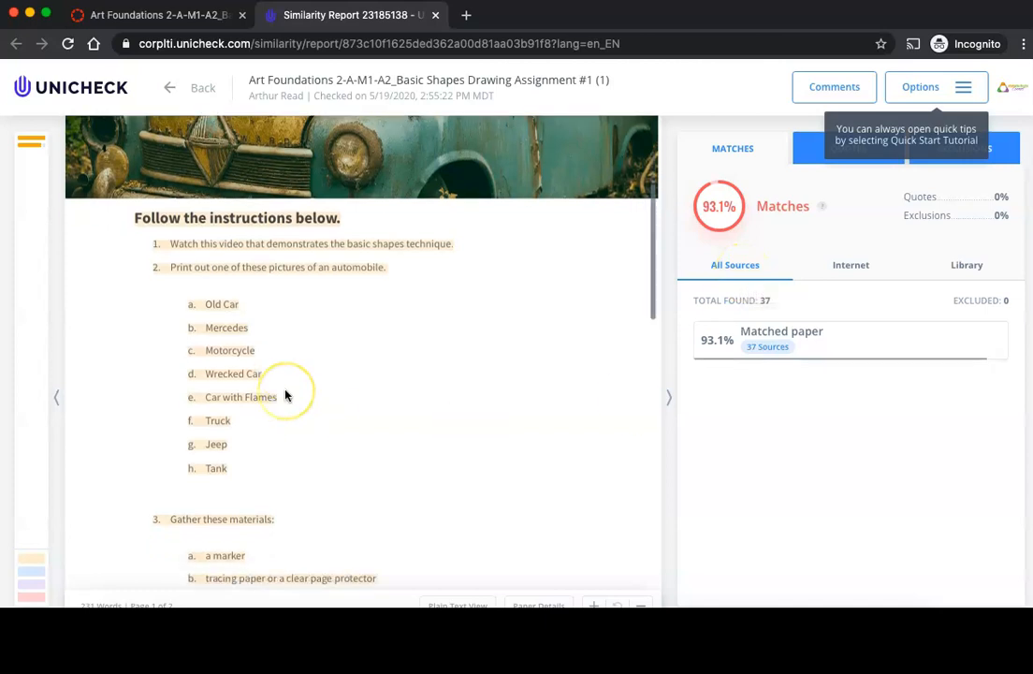
pyautogui.scroll(-3)
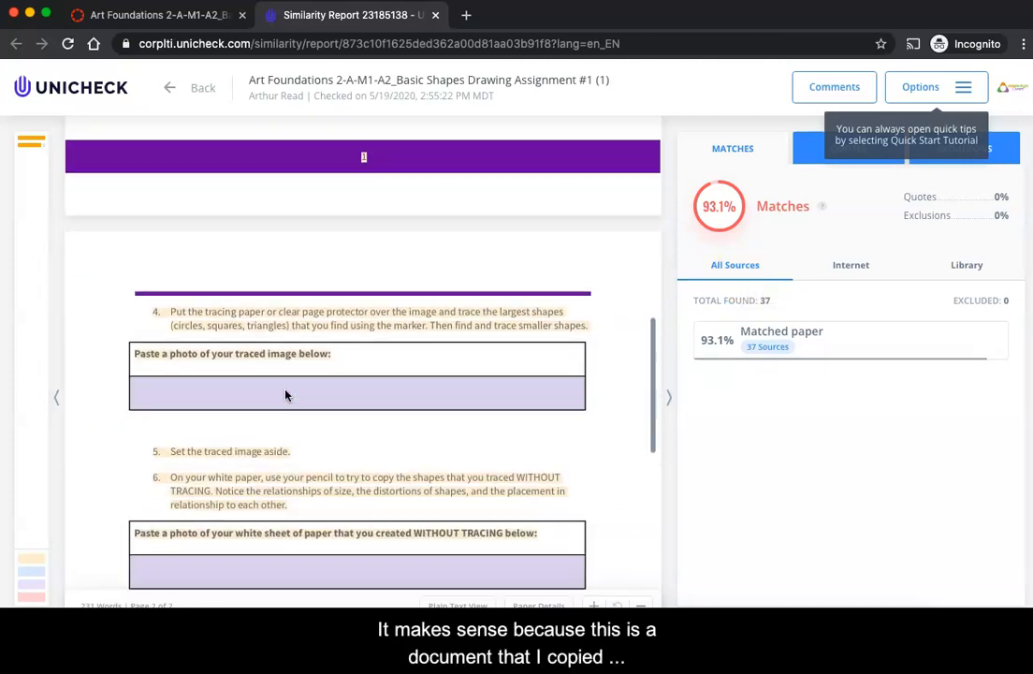
pyautogui.scroll(-3)
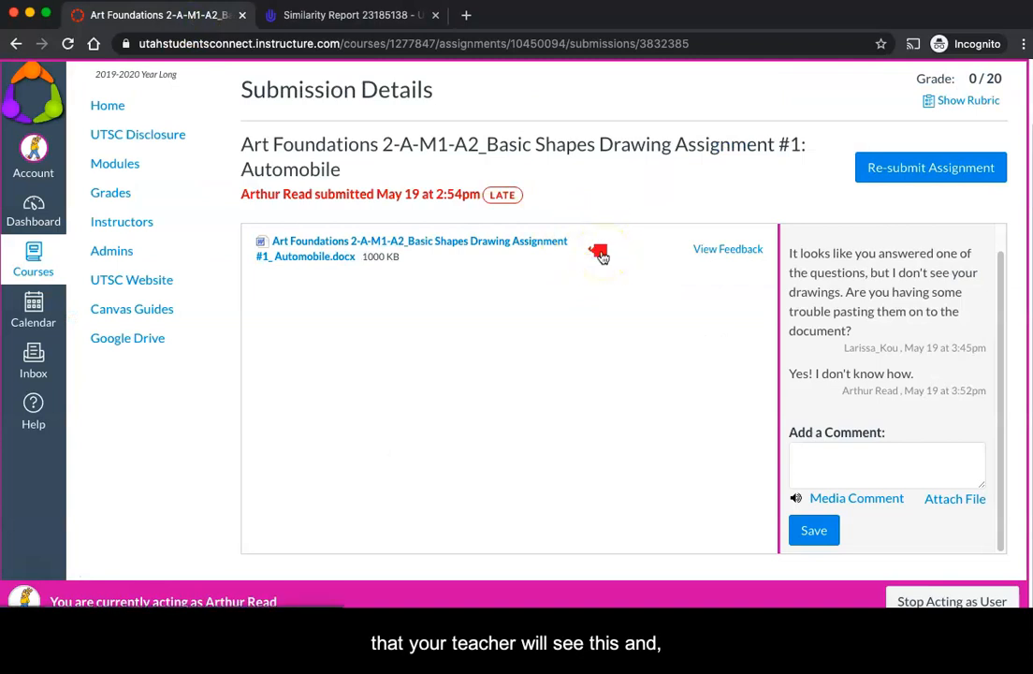
pyautogui.moveTo(588, 185)
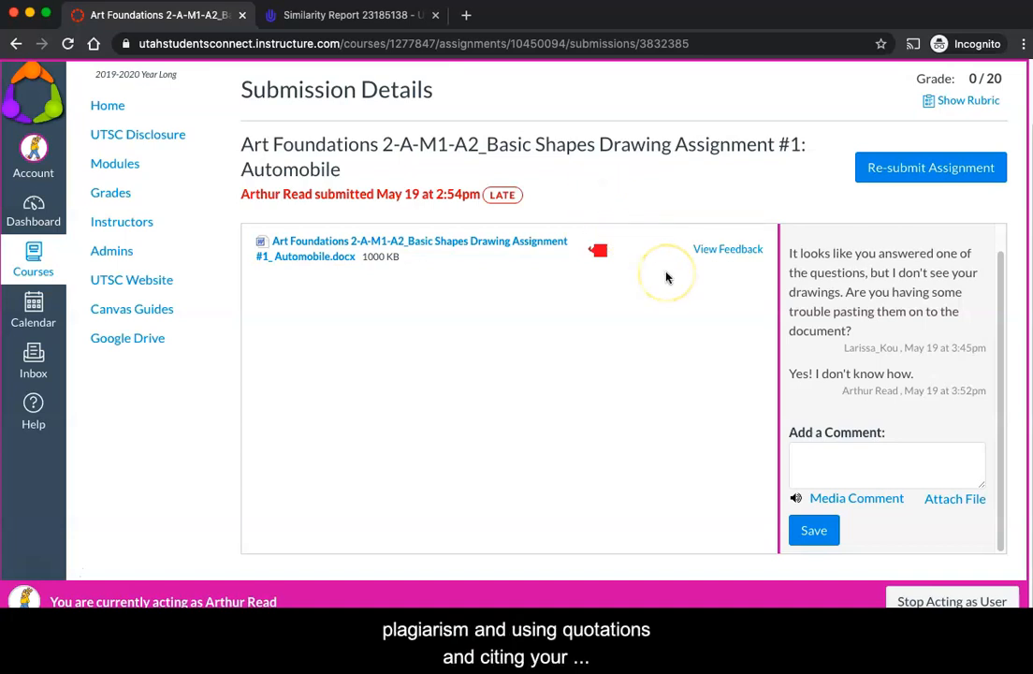
pyautogui.moveTo(682, 206)
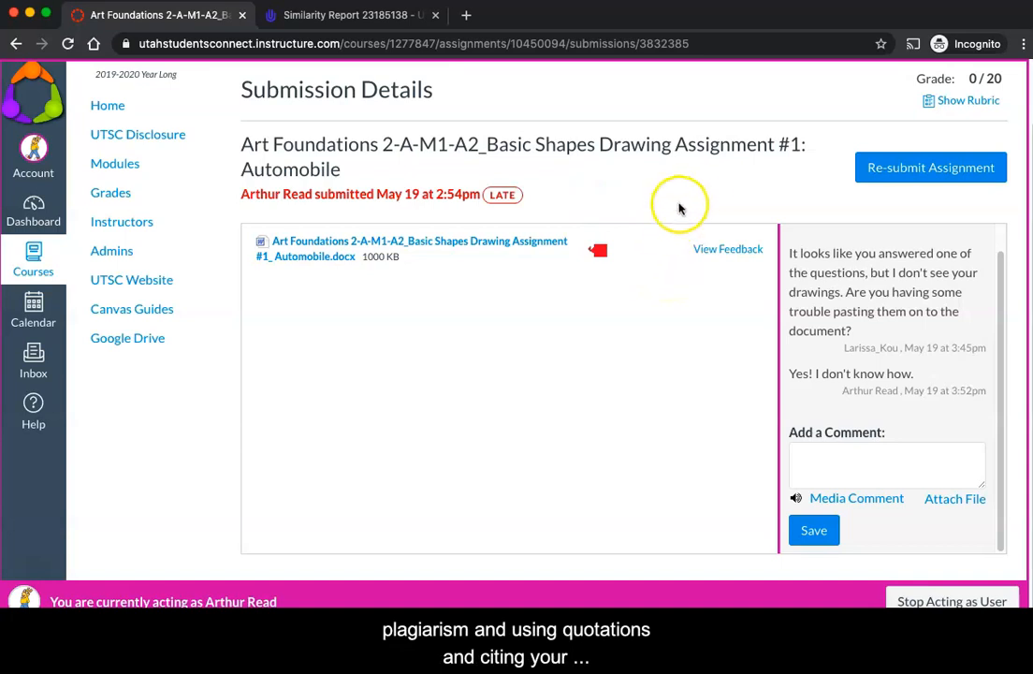
pyautogui.moveTo(871, 383)
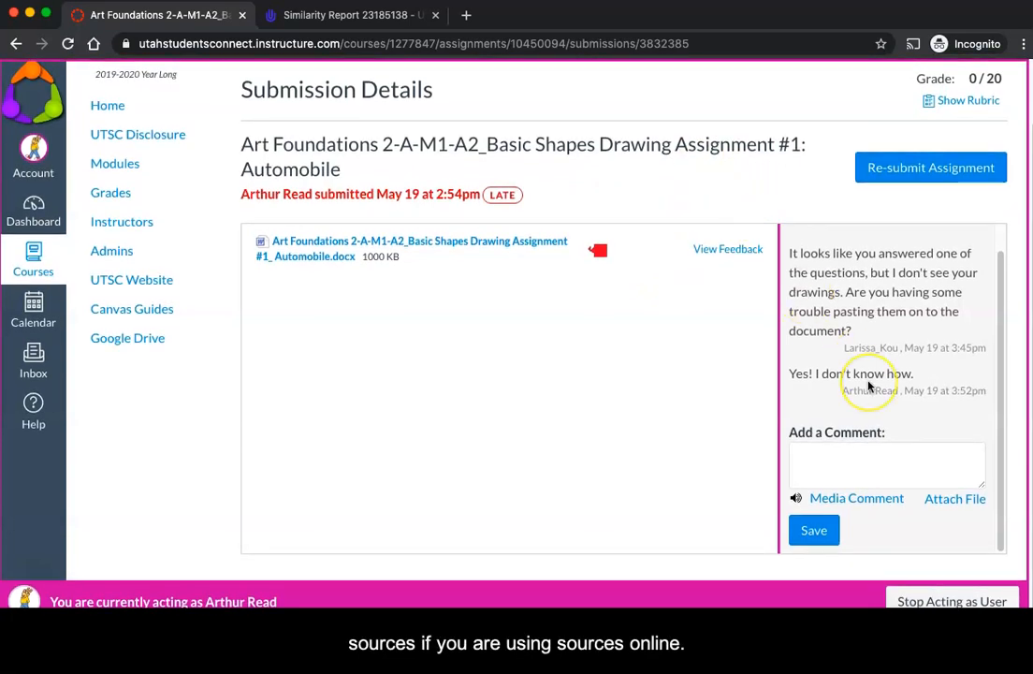
# Step: Recheck the Automobile assignment's rubric and comments, then head to the Canvas Inbox
pyautogui.scroll(3)
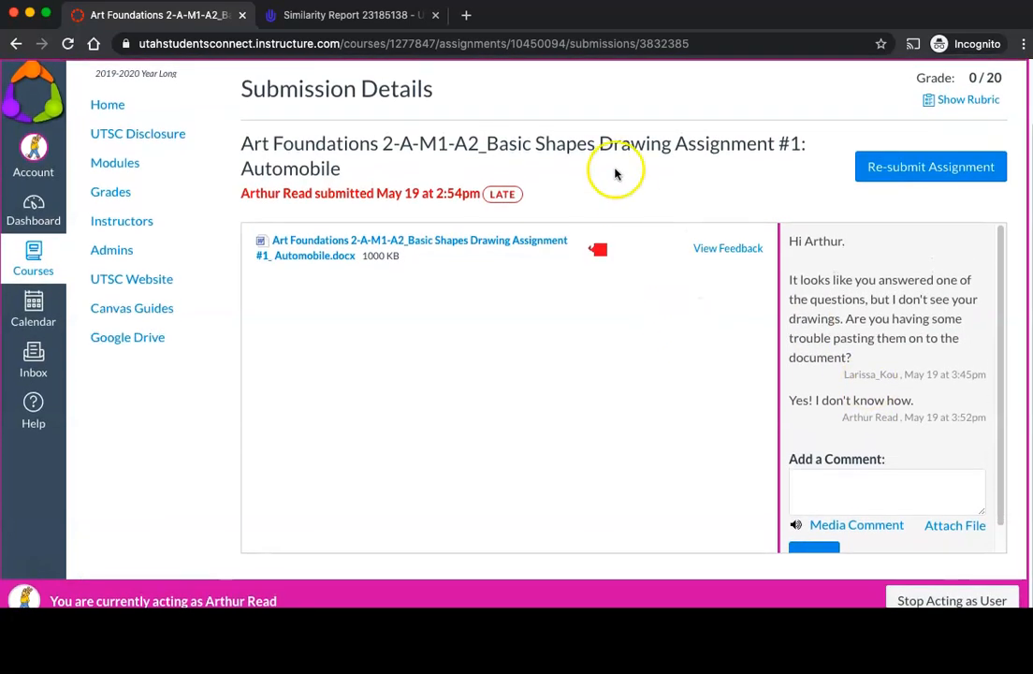
pyautogui.click(960, 101)
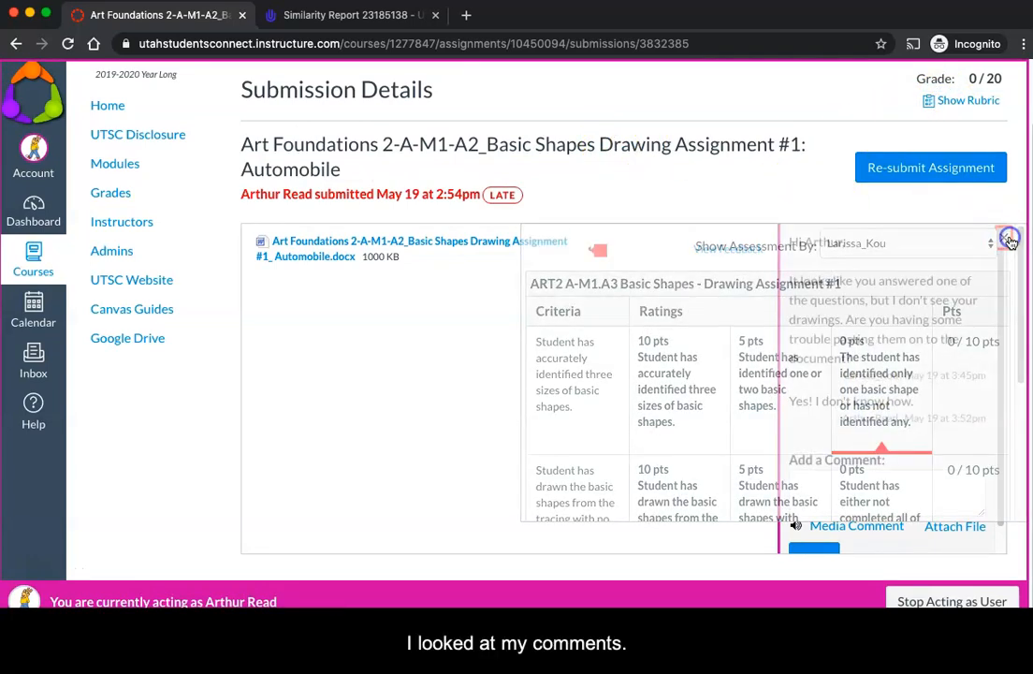
pyautogui.click(1011, 236)
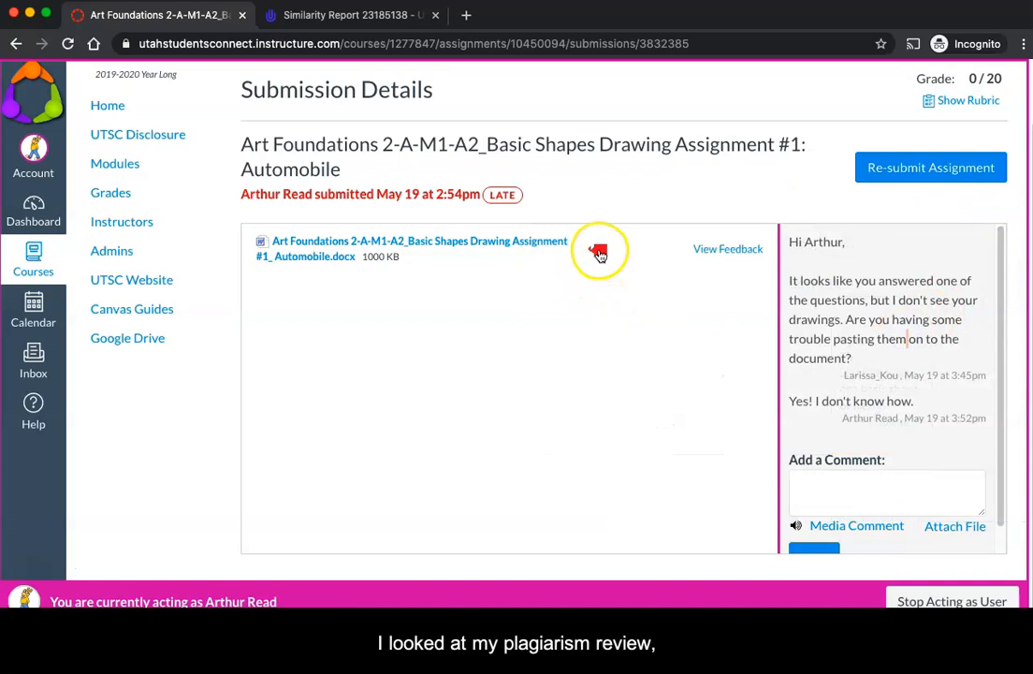
pyautogui.moveTo(627, 202)
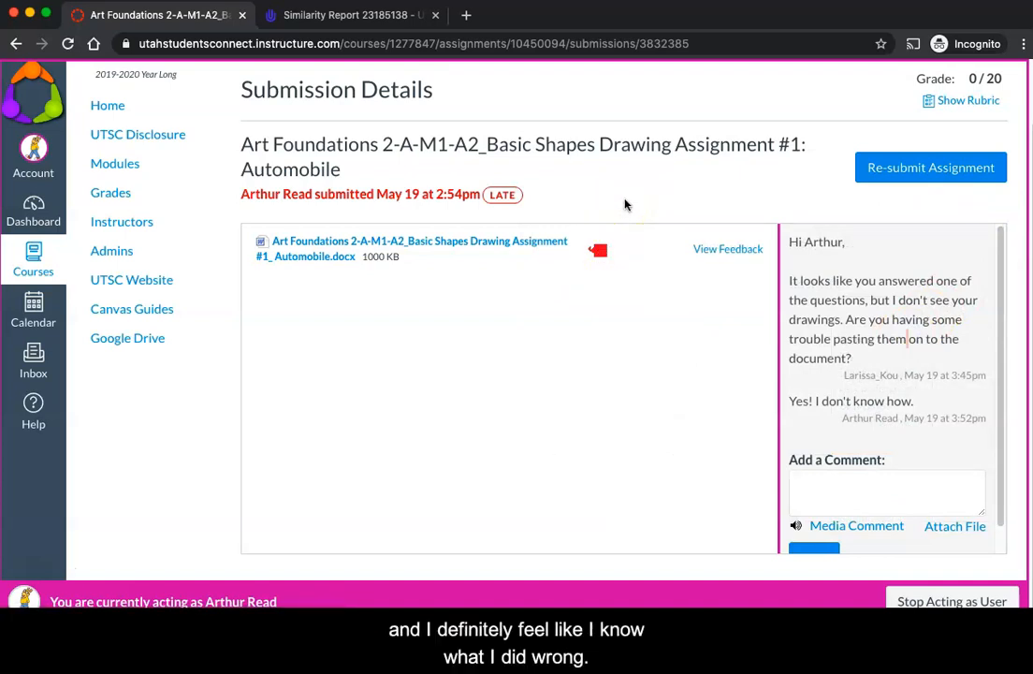
pyautogui.moveTo(765, 183)
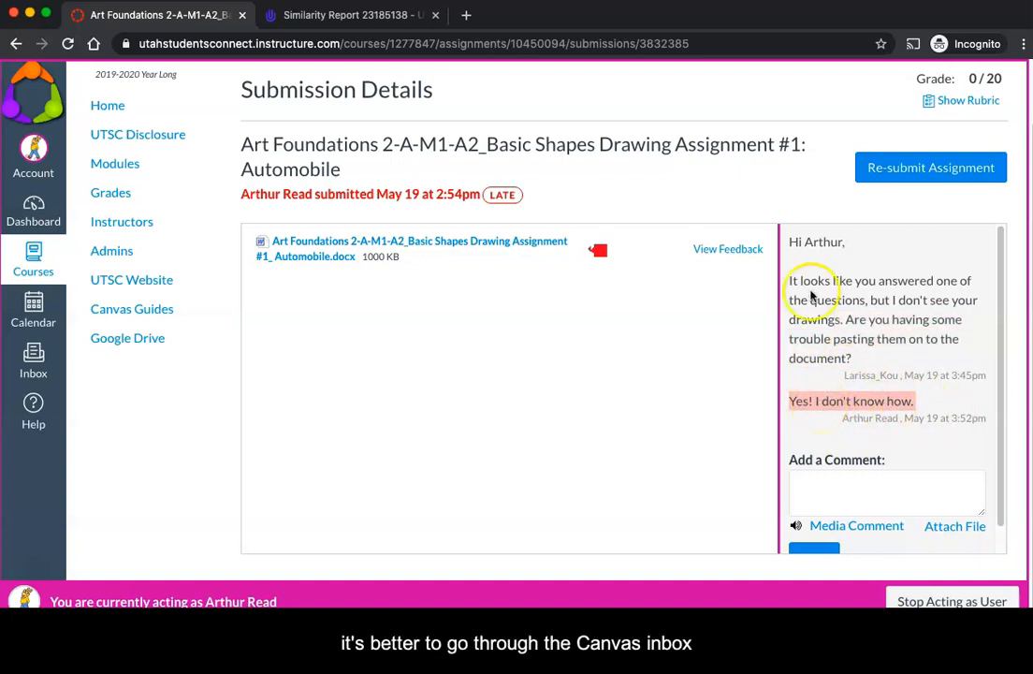
pyautogui.moveTo(813, 217)
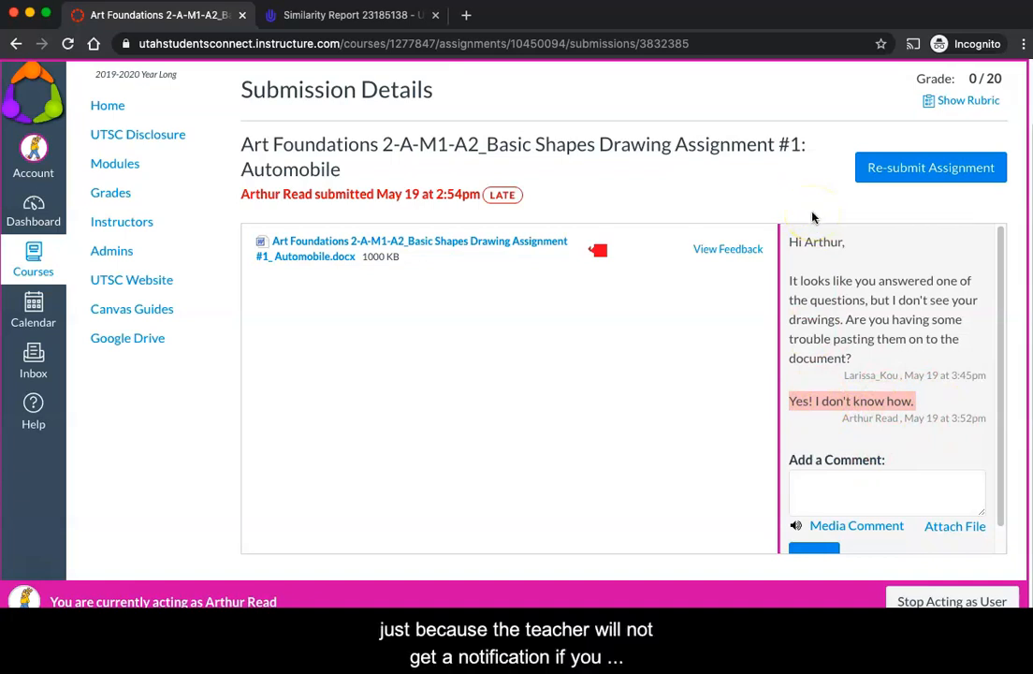
pyautogui.moveTo(809, 195)
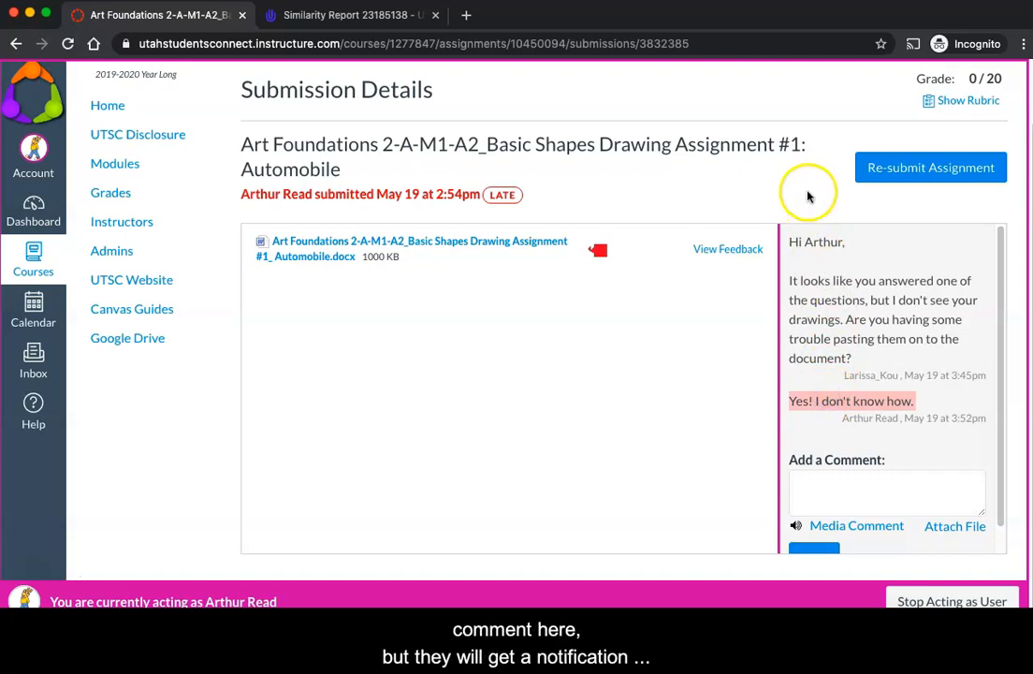
pyautogui.moveTo(34, 359)
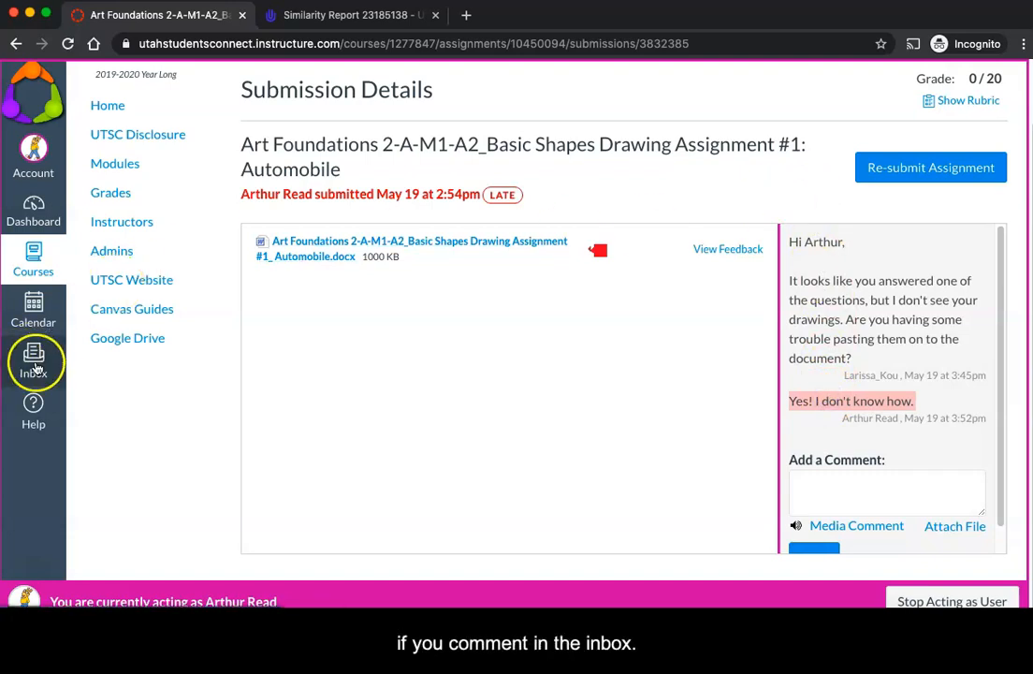
pyautogui.moveTo(731, 193)
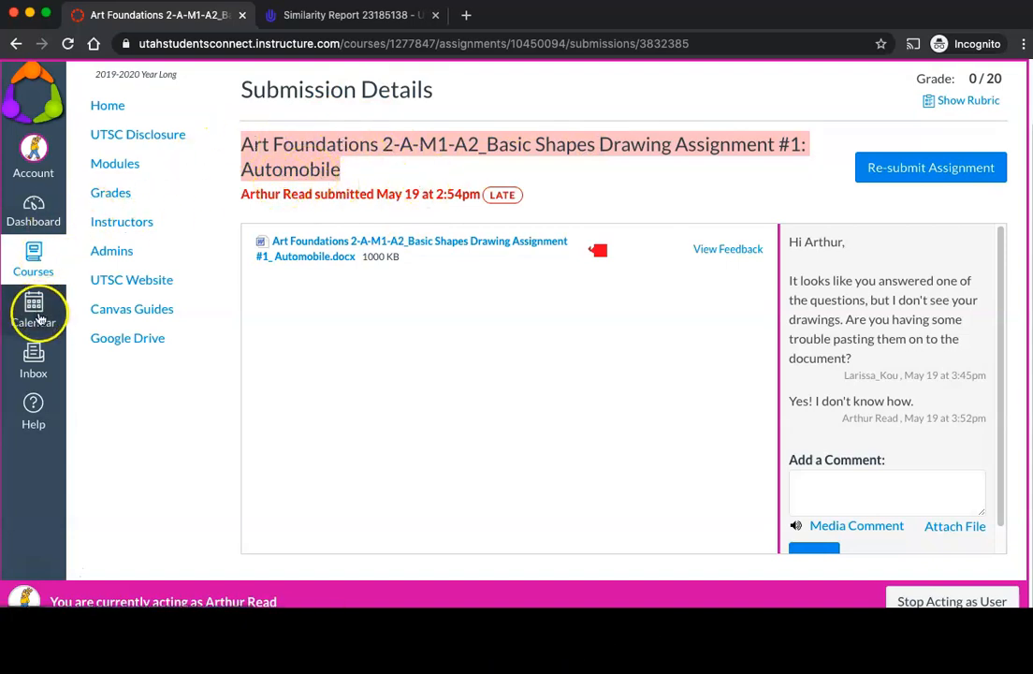
pyautogui.click(33, 360)
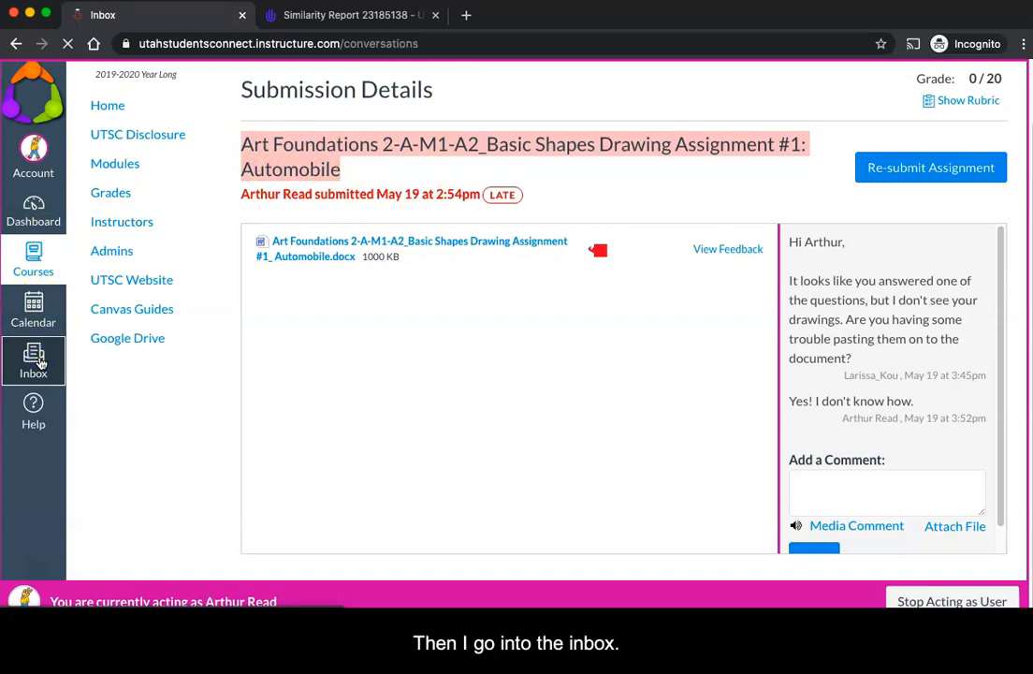
# Step: Compose a new message addressed to the art course's teacher
pyautogui.click(34, 360)
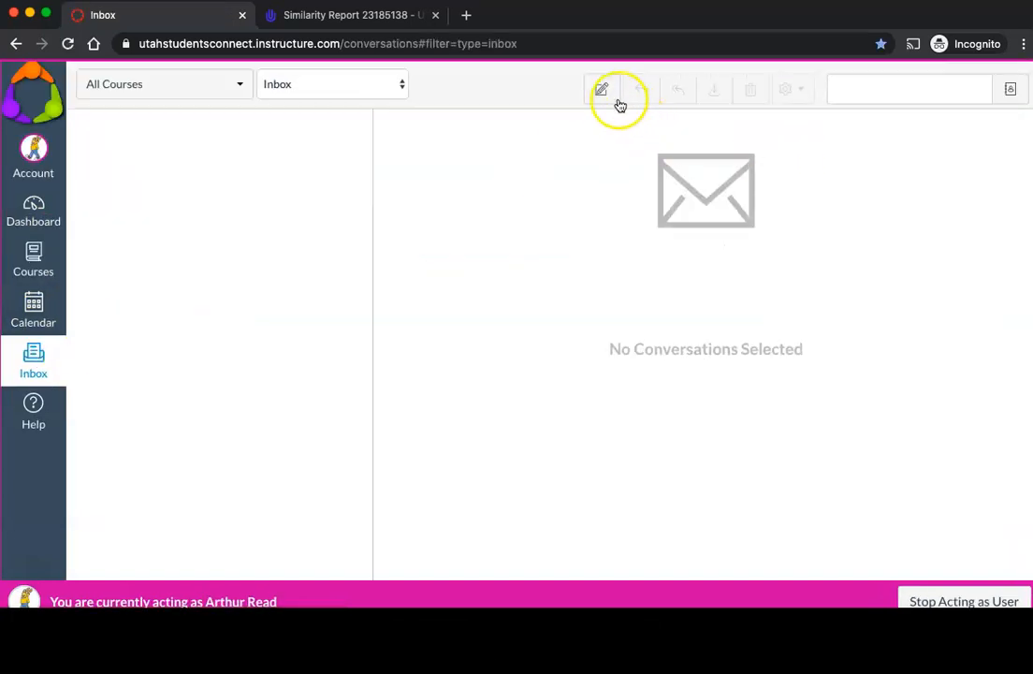
pyautogui.click(603, 90)
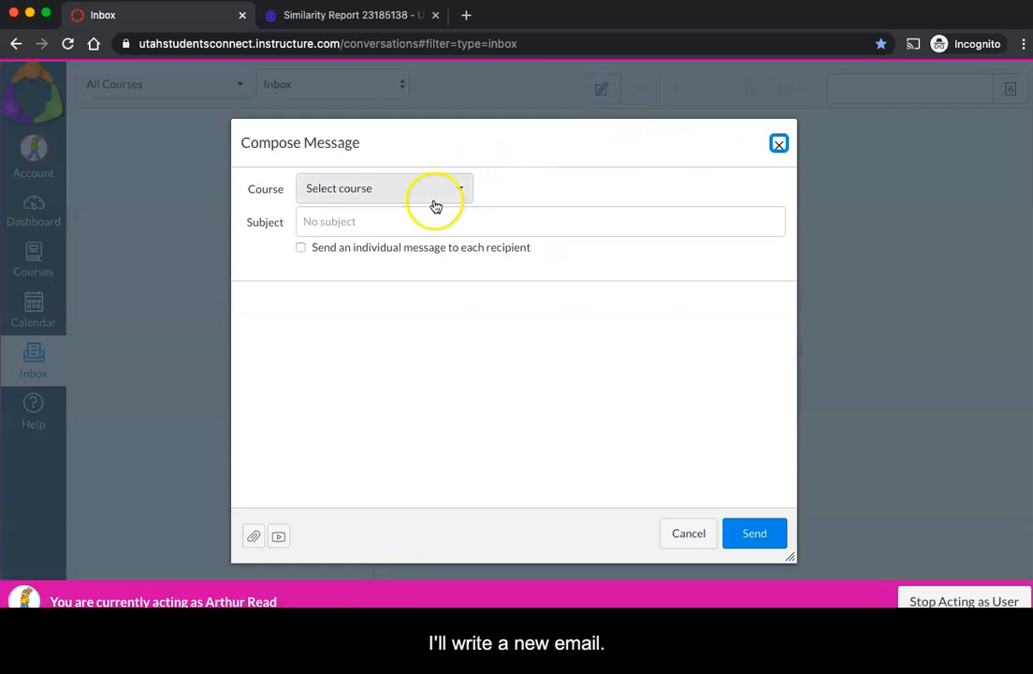
pyautogui.click(384, 187)
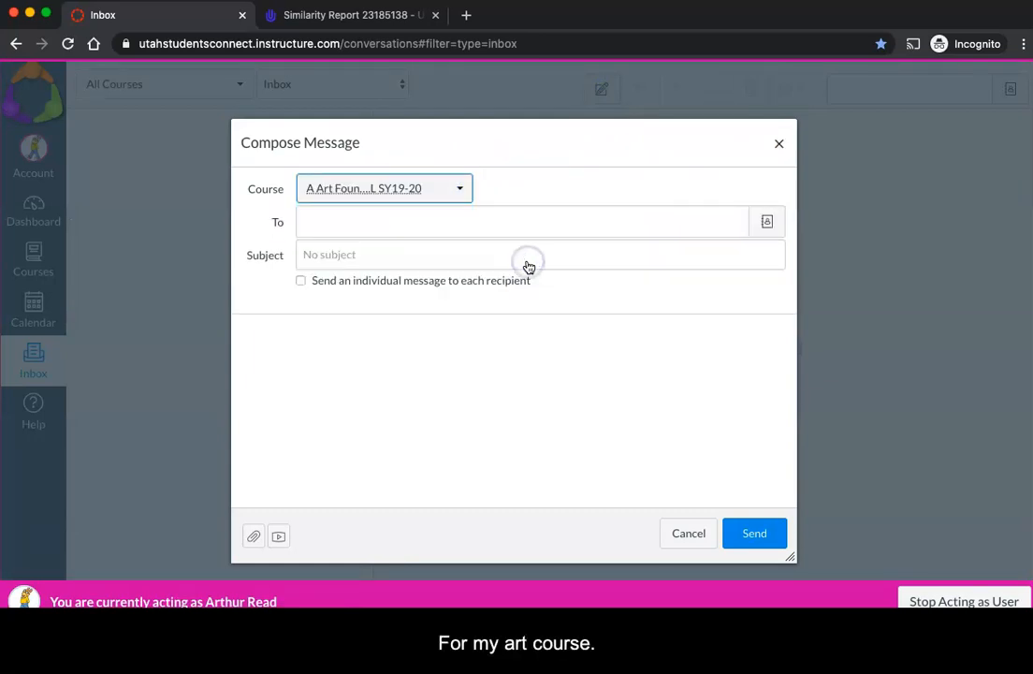
pyautogui.click(521, 220)
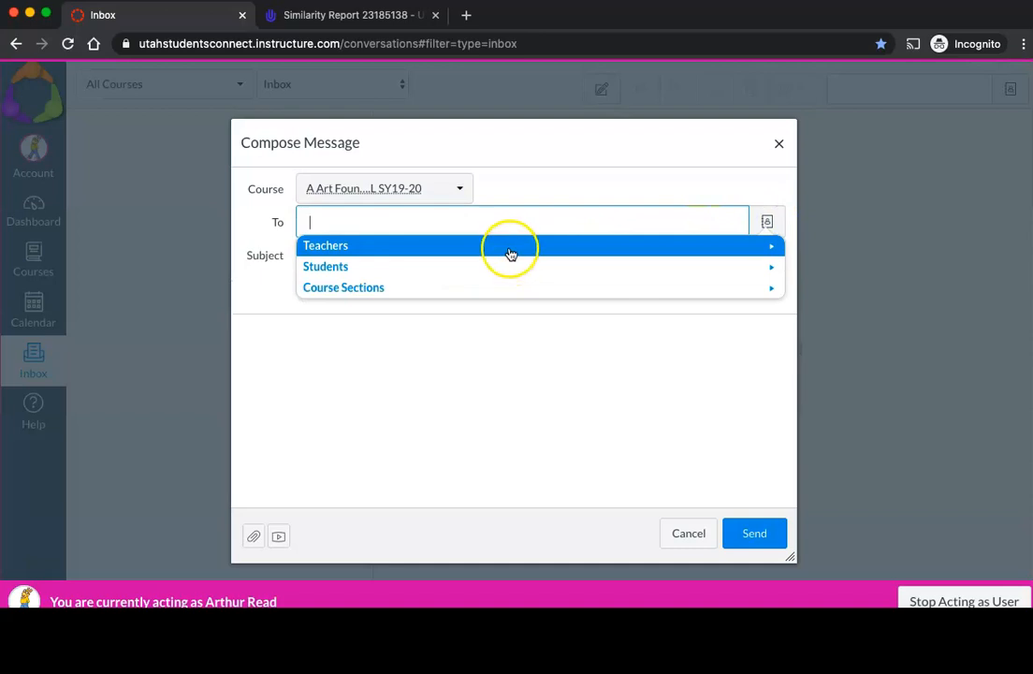
pyautogui.click(326, 245)
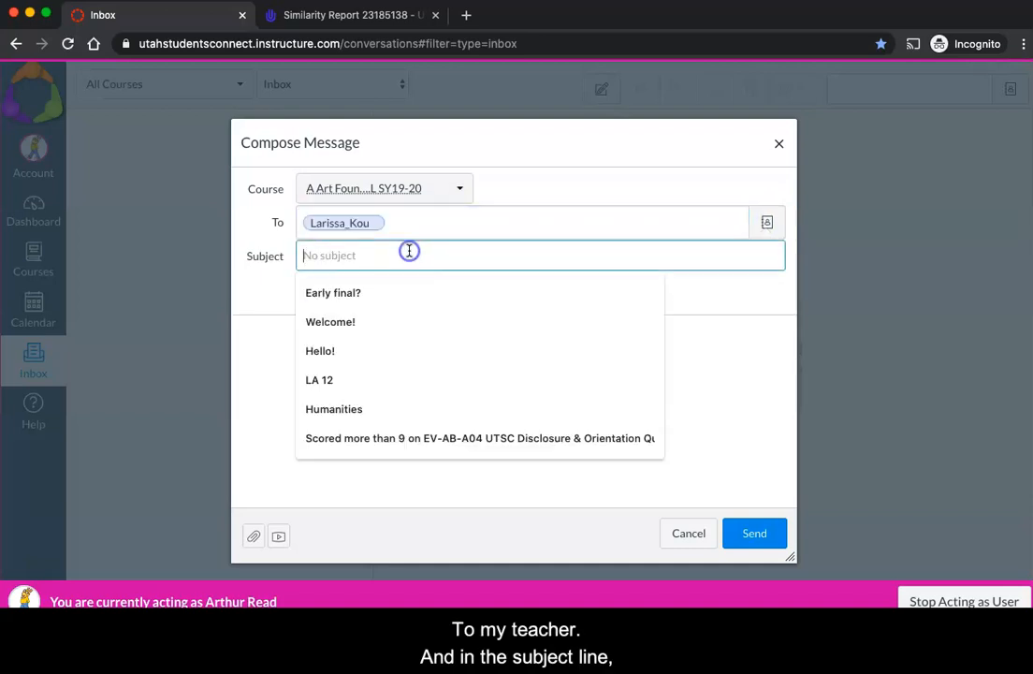
# Step: Write the subject 'Art Foundations 2-A-M1-A2_Basic Shapes Drawing Assignment #1: Automobile' and send it
pyautogui.write('Art Foundations 2-A-M1-A2_Basic Shapes Drawing Assignment #1: Automobile')
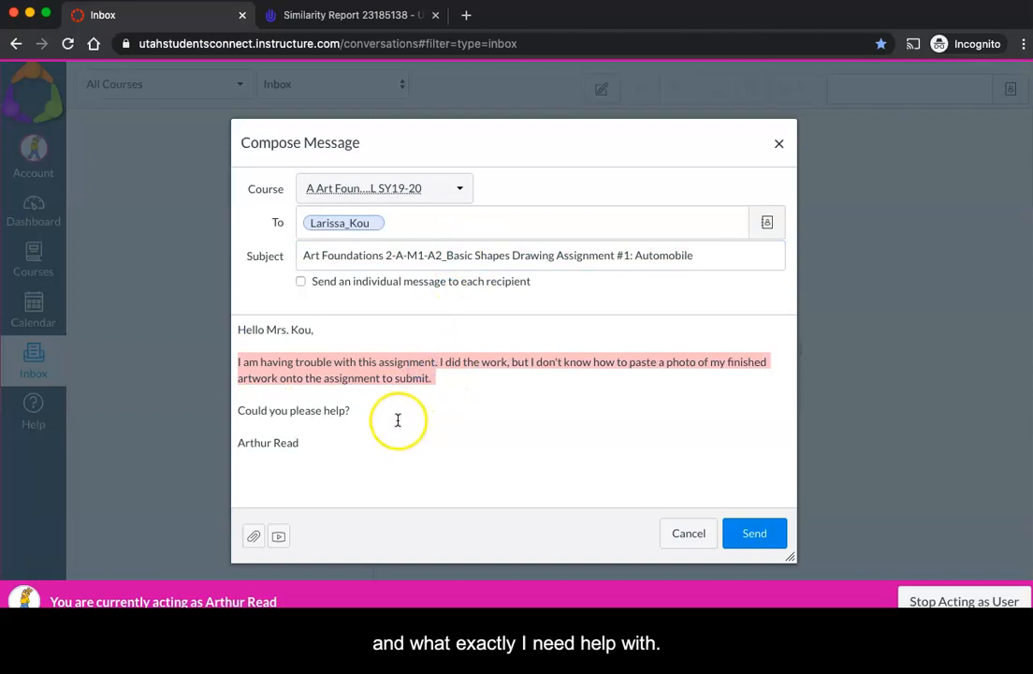
pyautogui.click(754, 532)
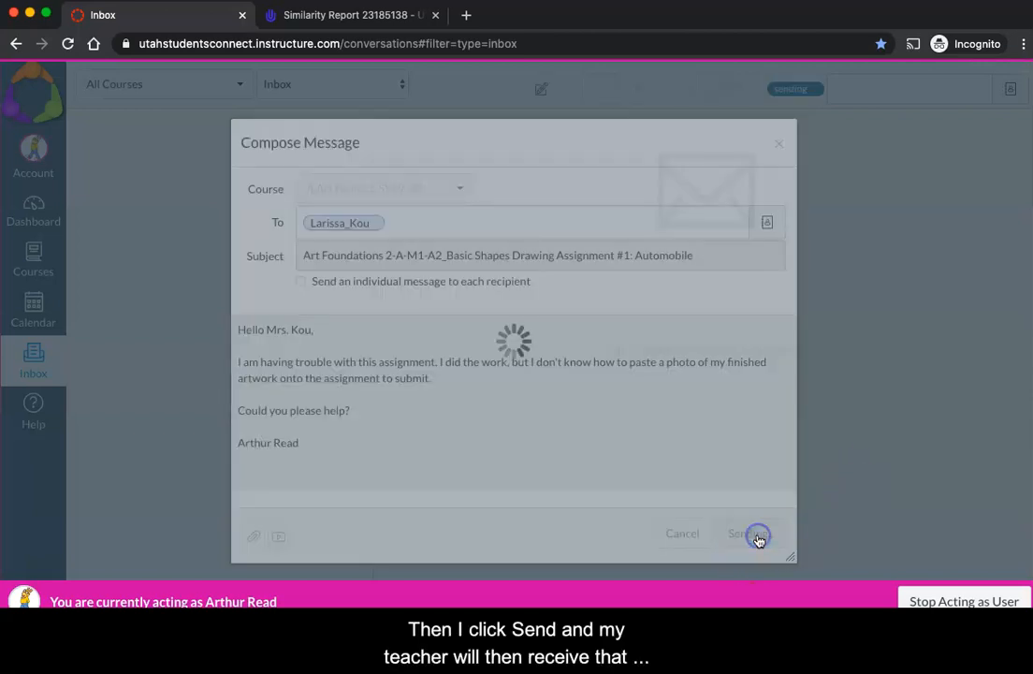
pyautogui.click(746, 534)
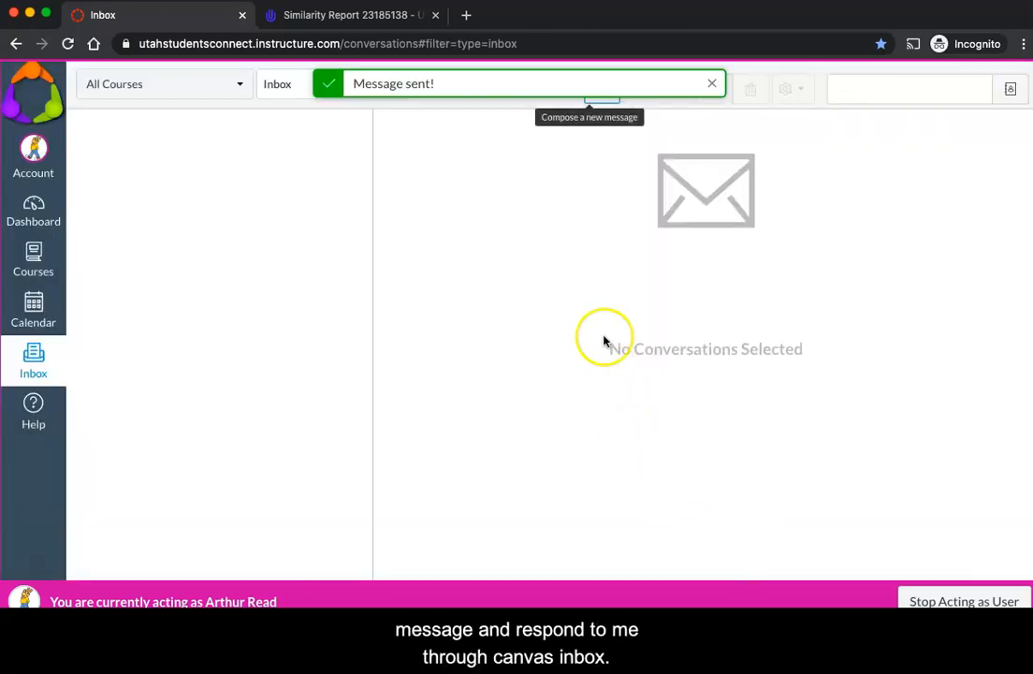